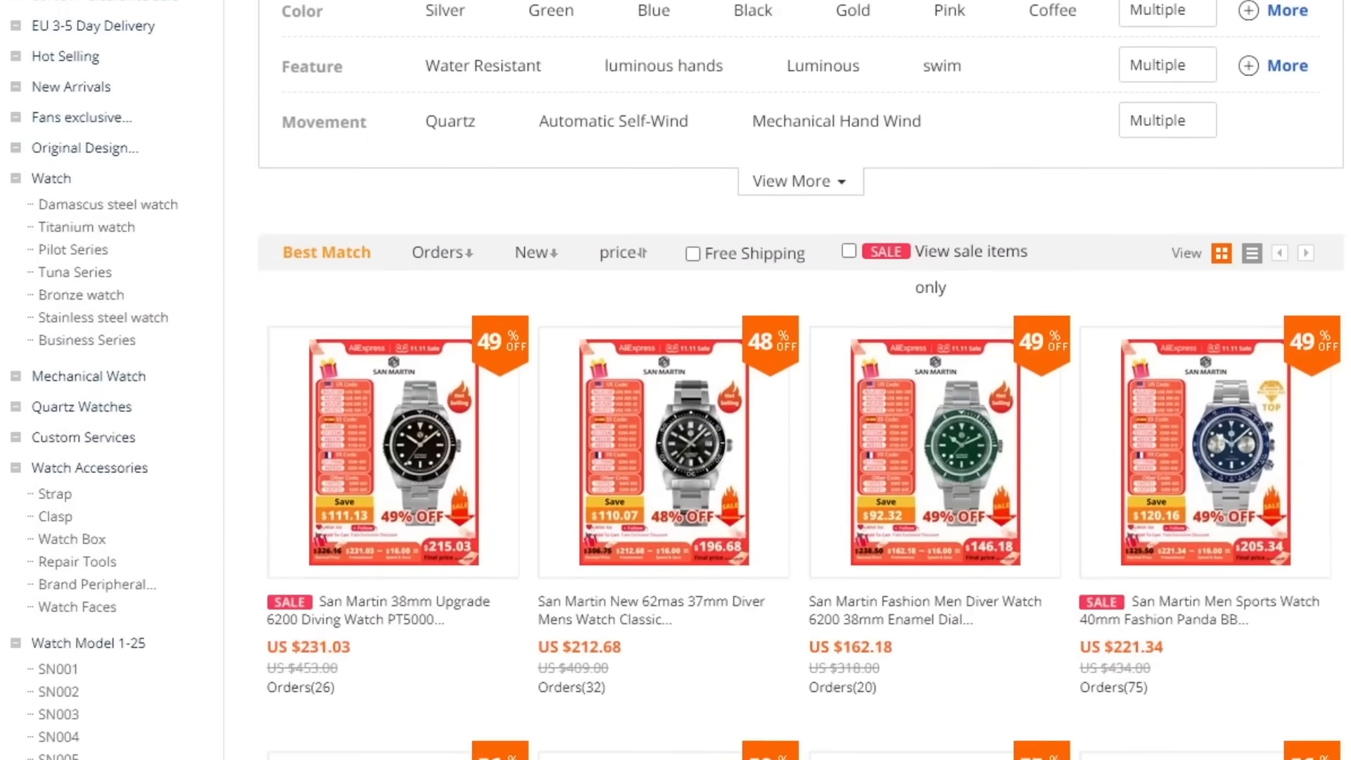
# Scroll down the Vintage 36mm BB36 listing past Related items to the Specifications section.
pyautogui.scroll(-3)
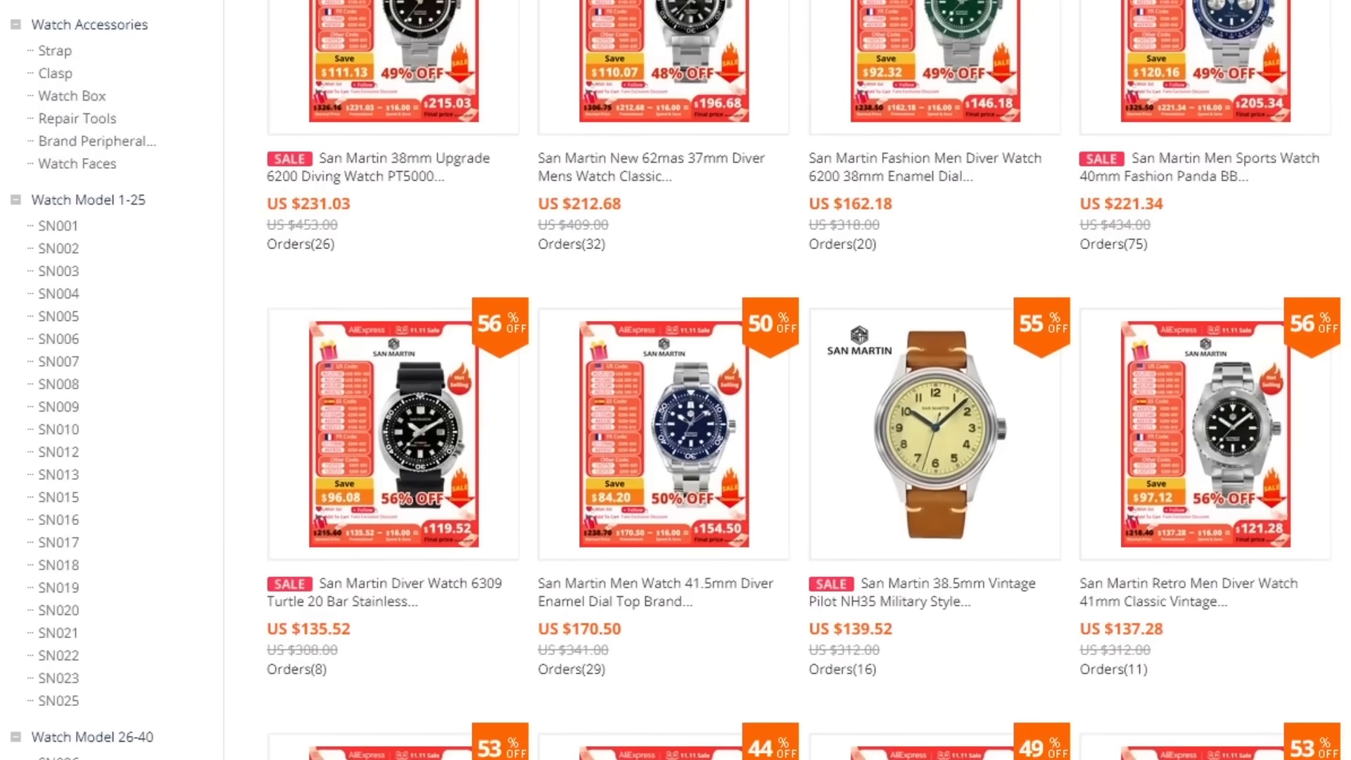
pyautogui.scroll(-3)
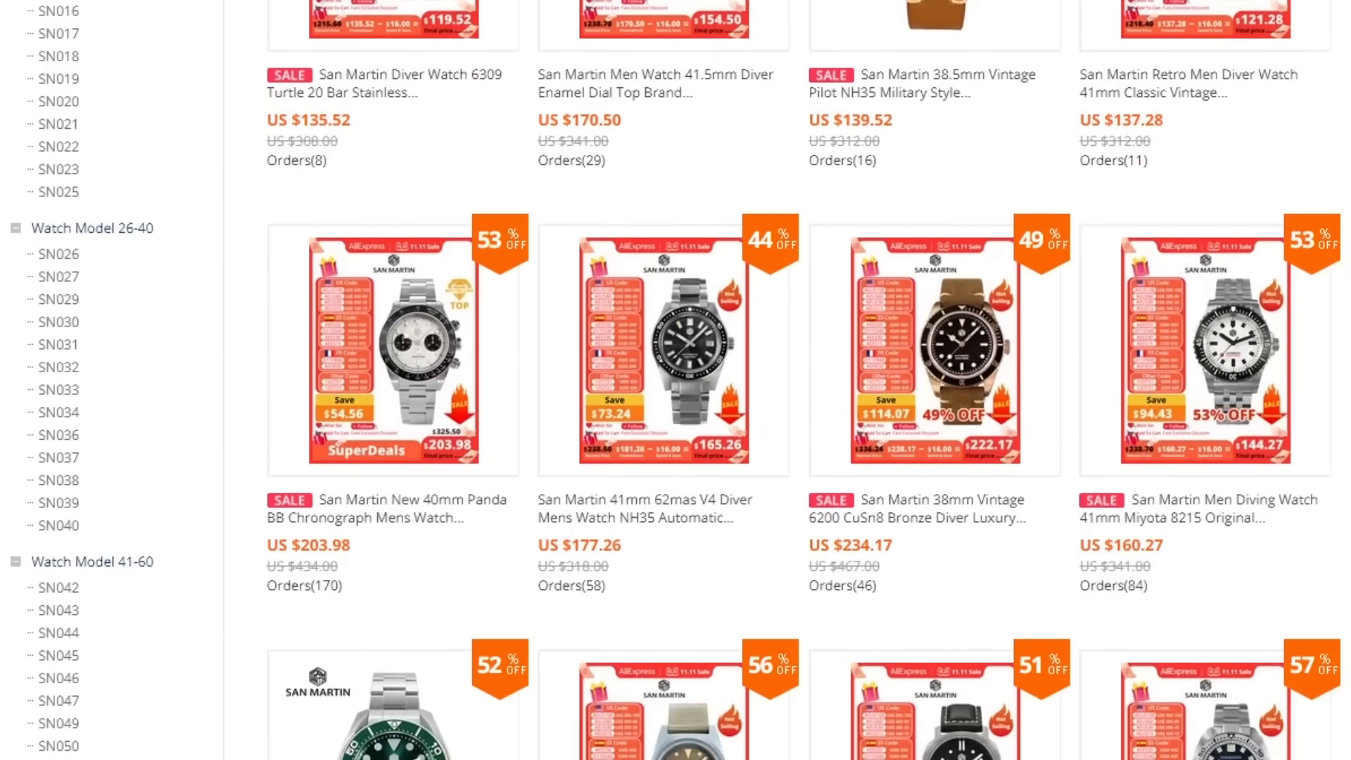
pyautogui.scroll(-3)
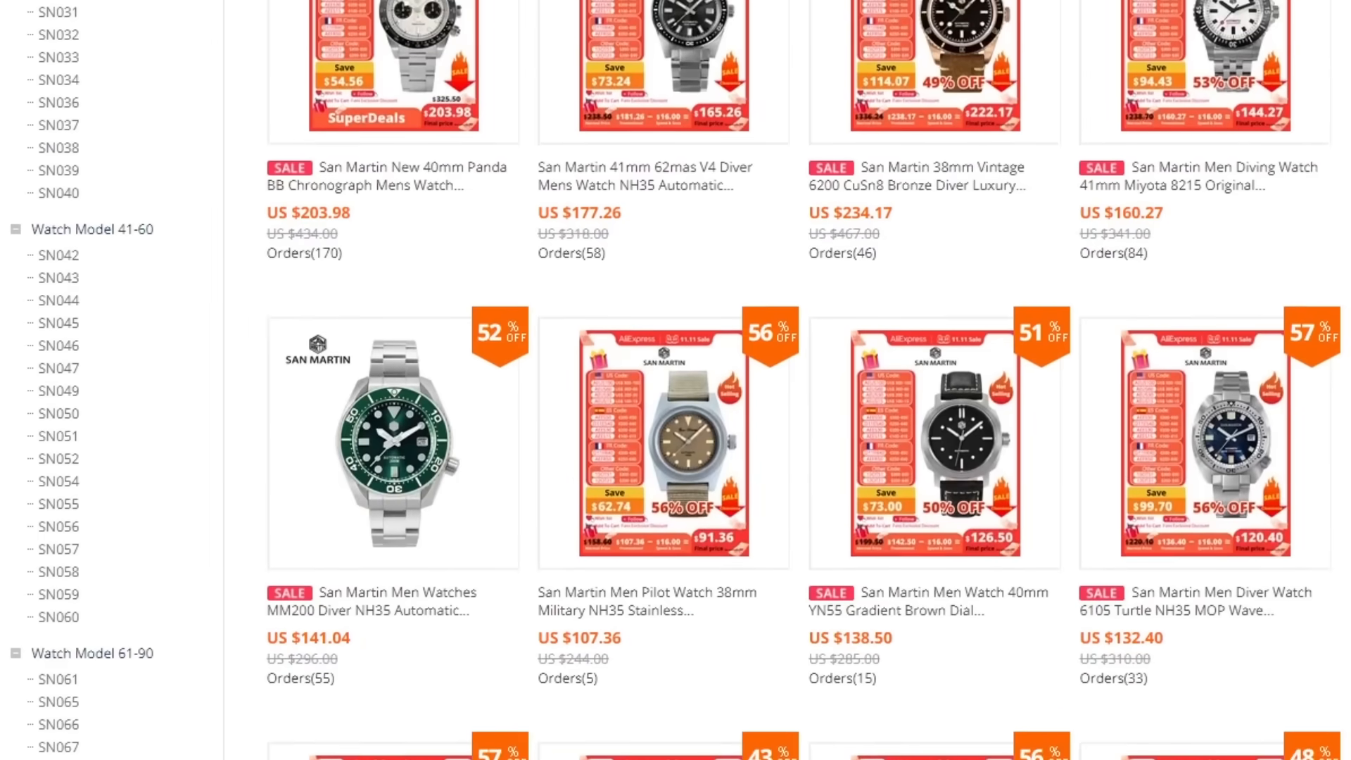
pyautogui.scroll(-3)
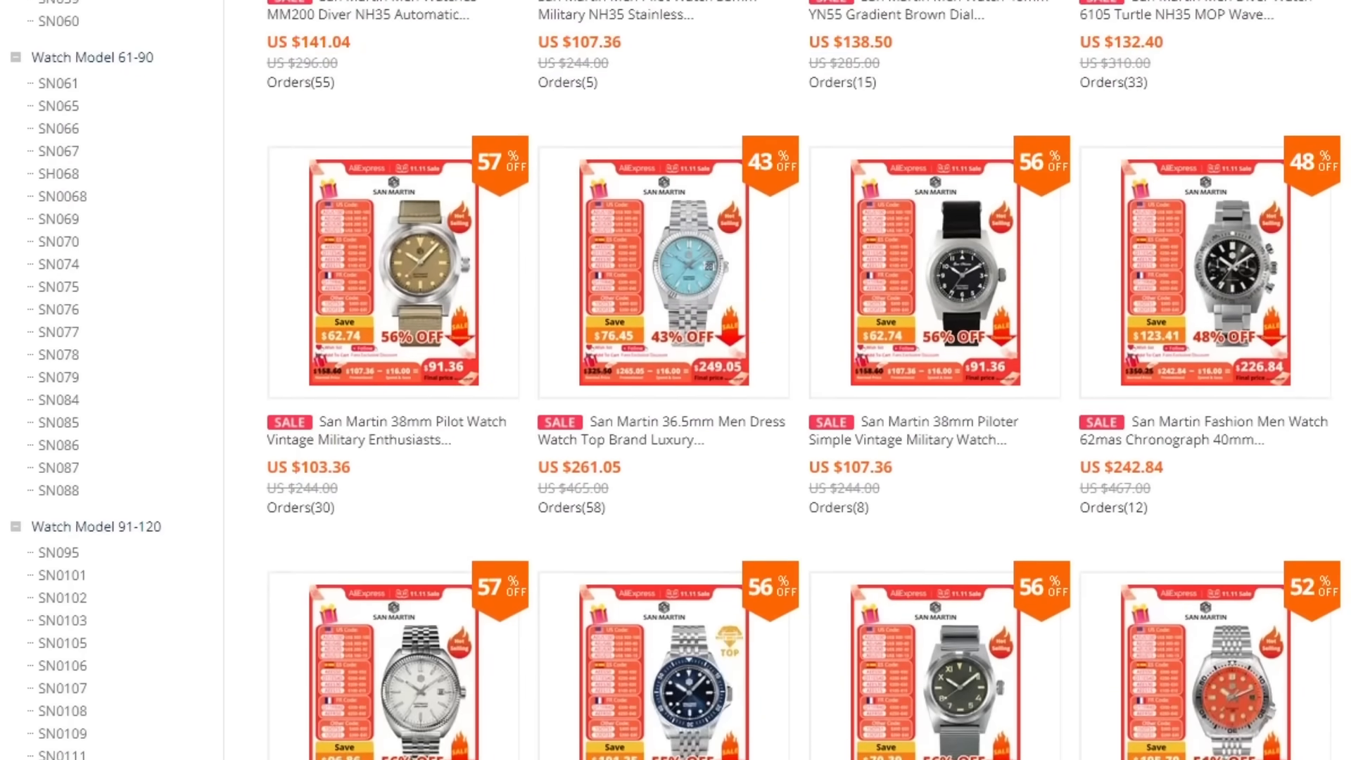
pyautogui.scroll(-3)
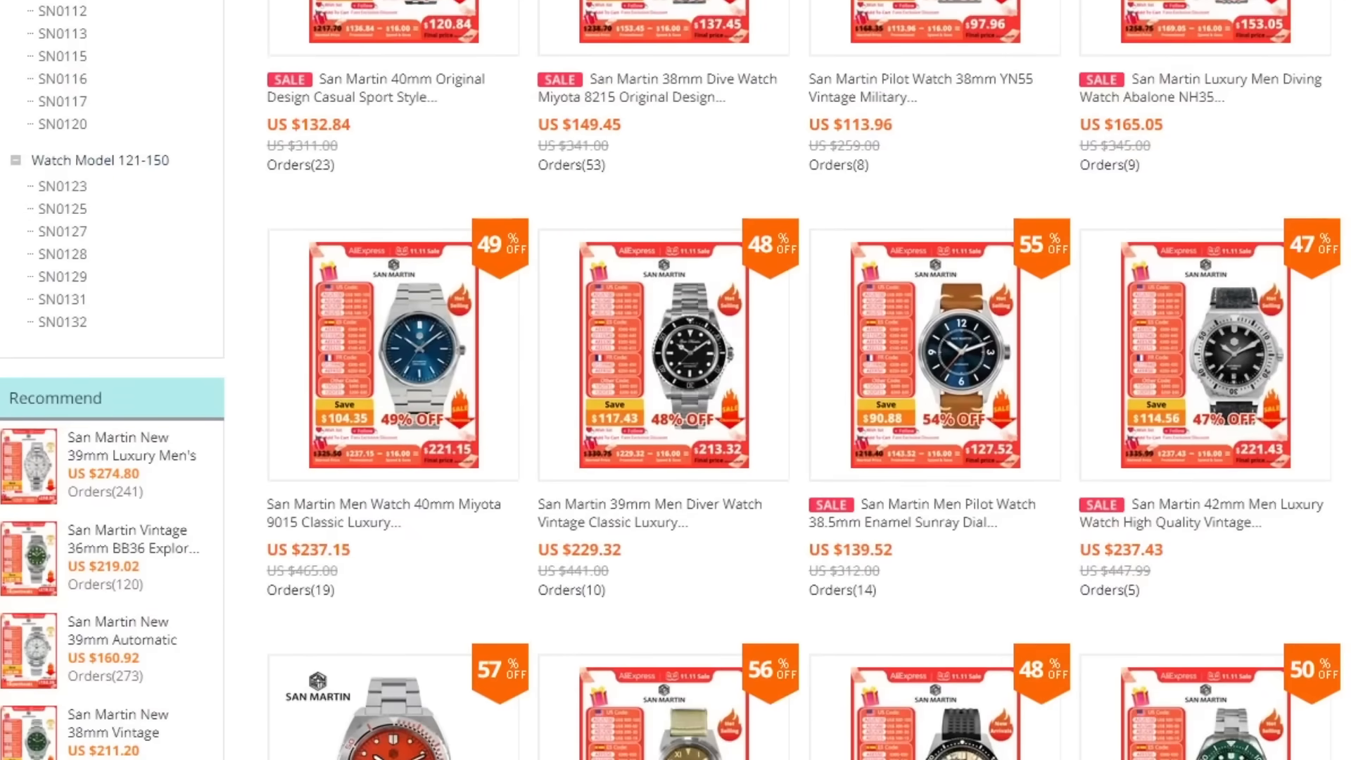
pyautogui.scroll(-3)
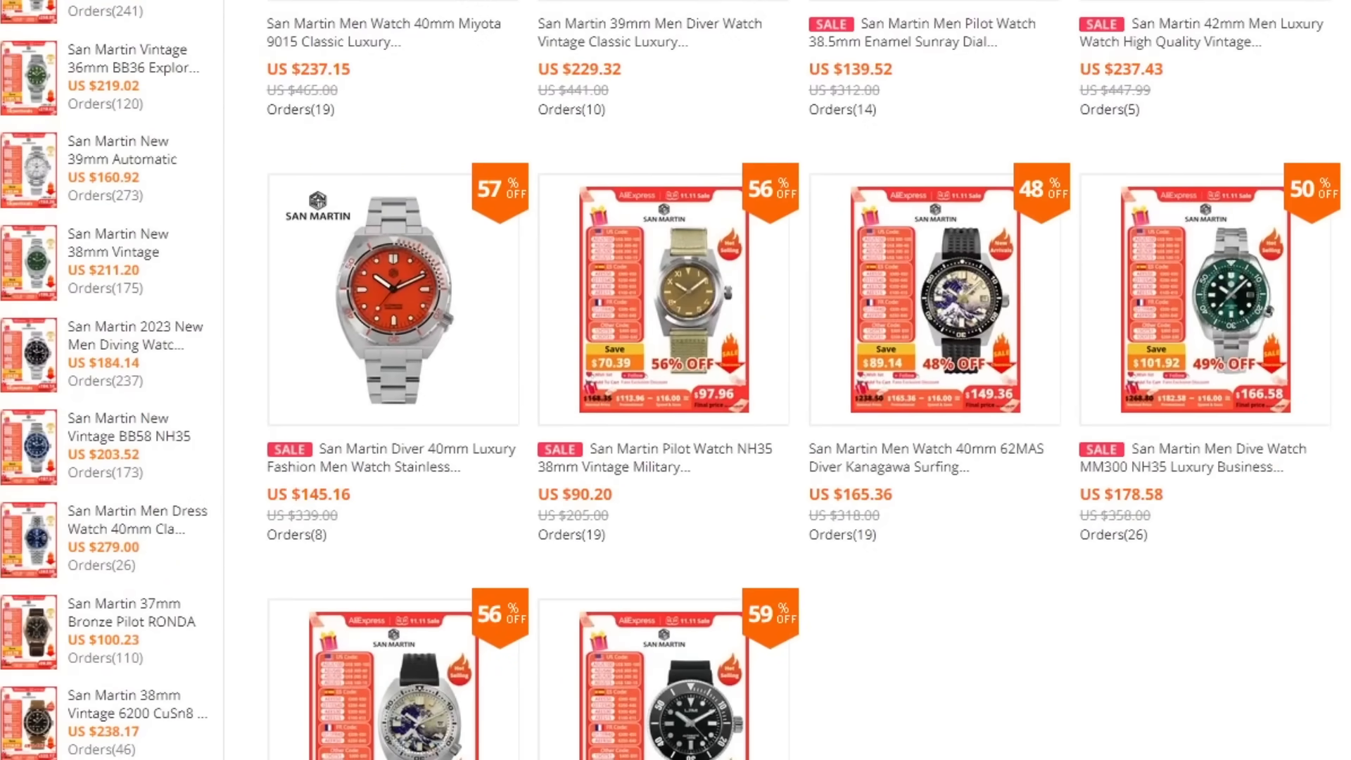
pyautogui.scroll(-3)
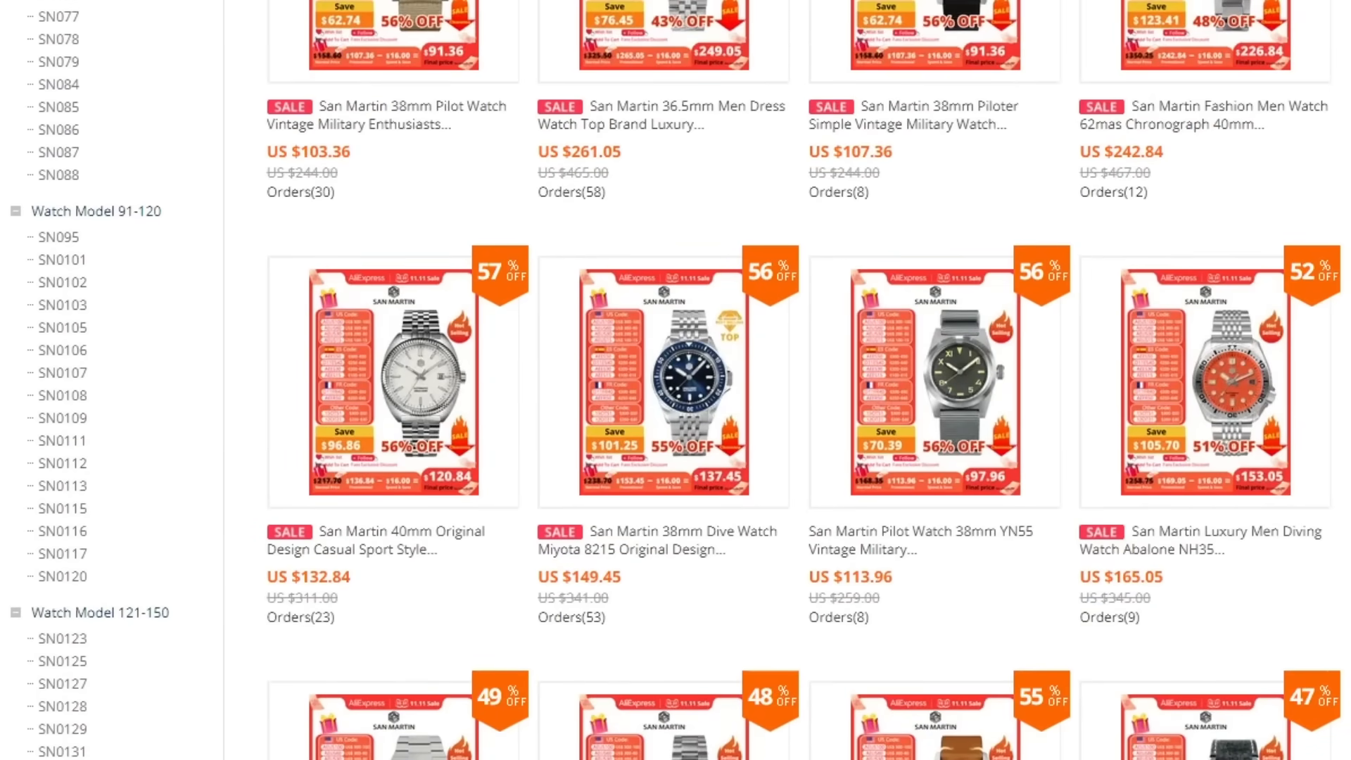
pyautogui.scroll(-3)
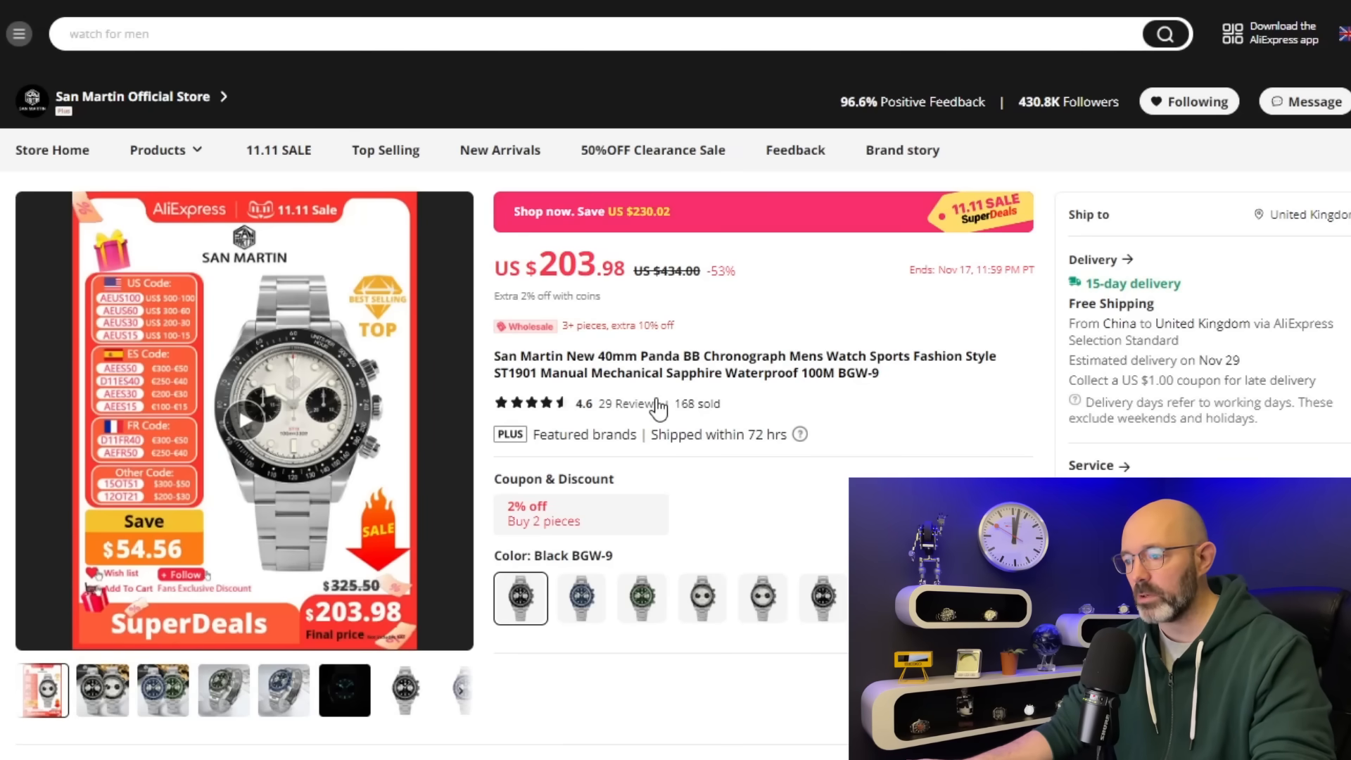
pyautogui.moveTo(640, 470)
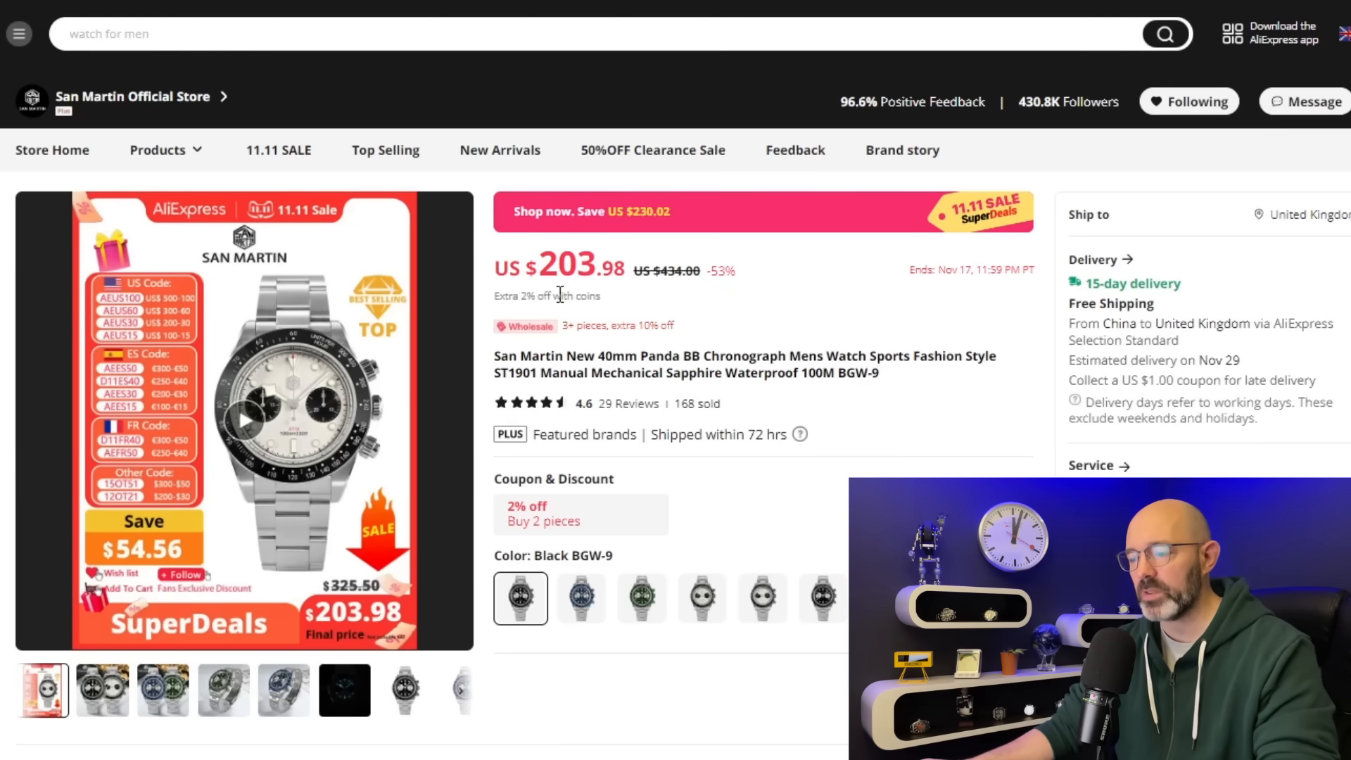
pyautogui.moveTo(783, 501)
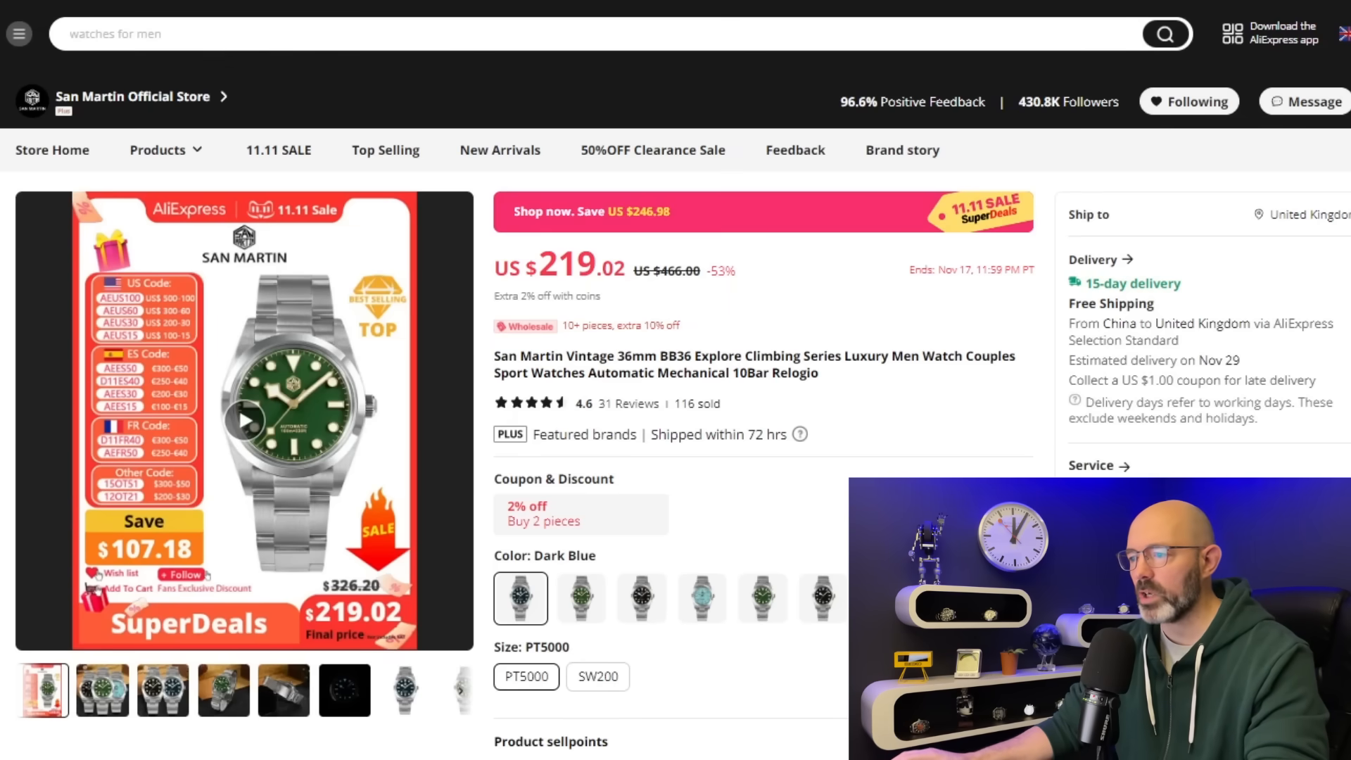
# Continue down the page, then open the San Martin New 38mm Vintage Enamel Dial NH35 listing.
pyautogui.scroll(-3)
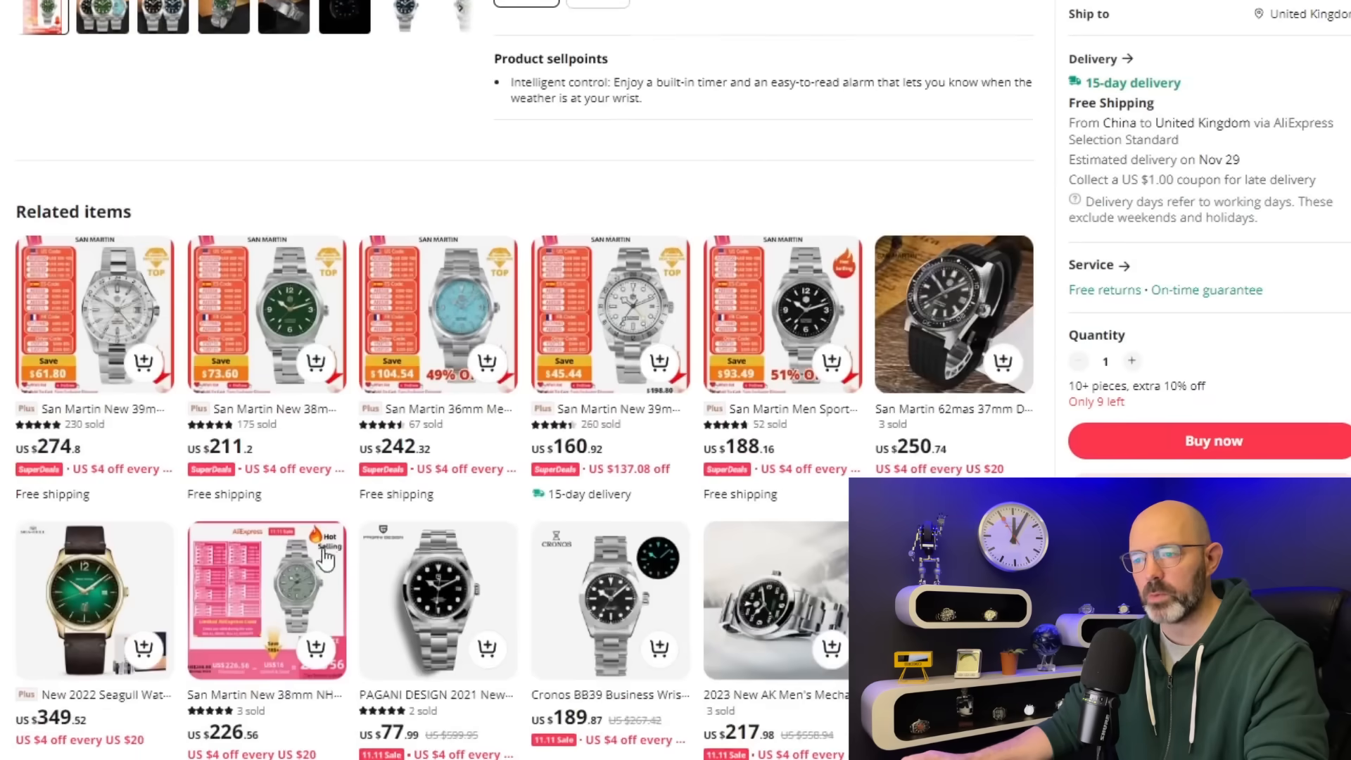
pyautogui.scroll(-3)
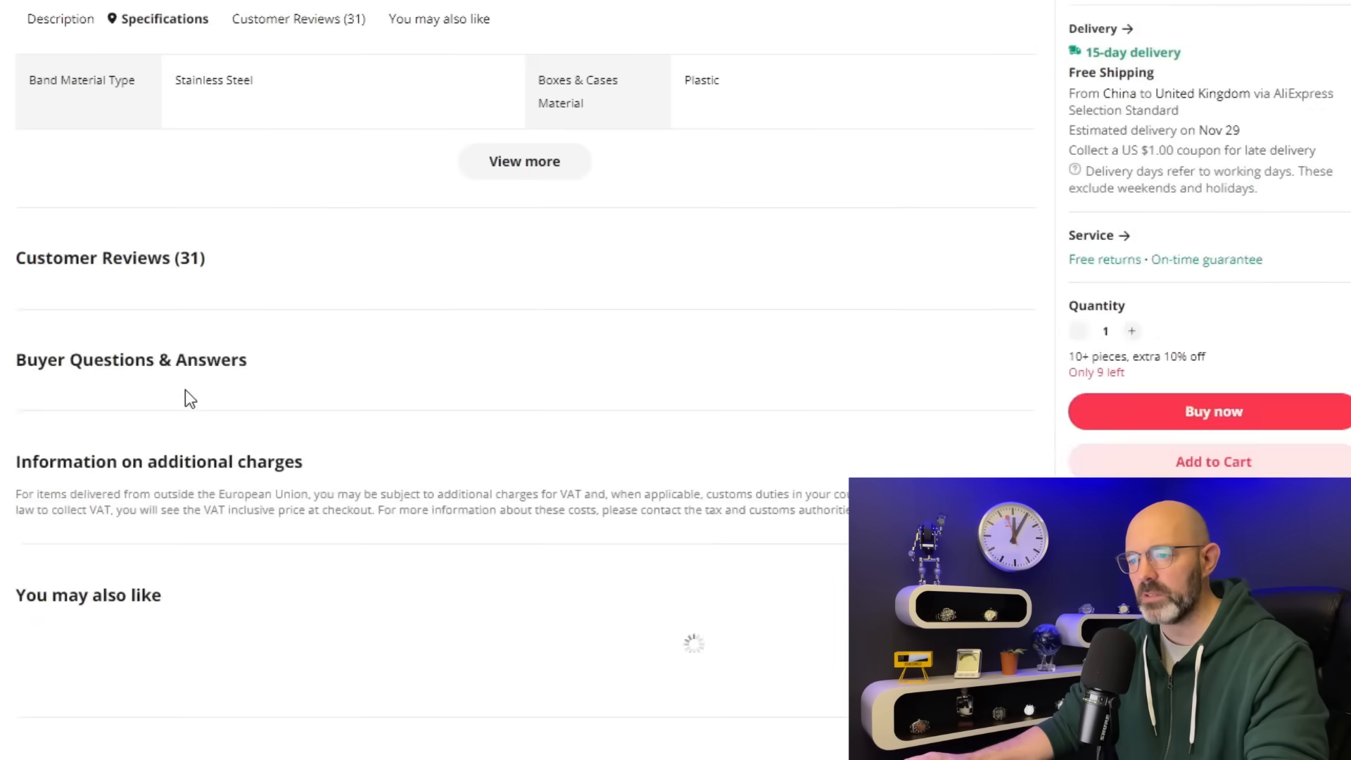
pyautogui.click(523, 160)
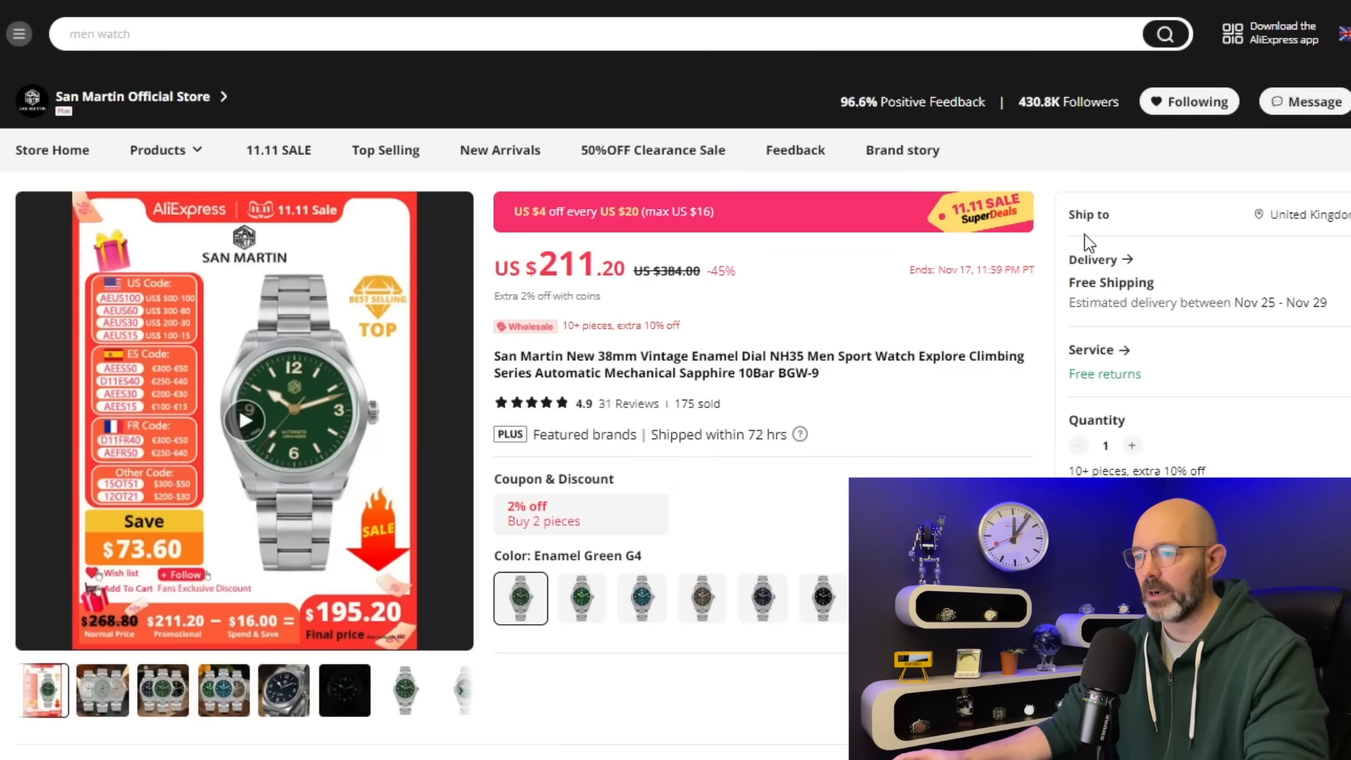
pyautogui.moveTo(1046, 335)
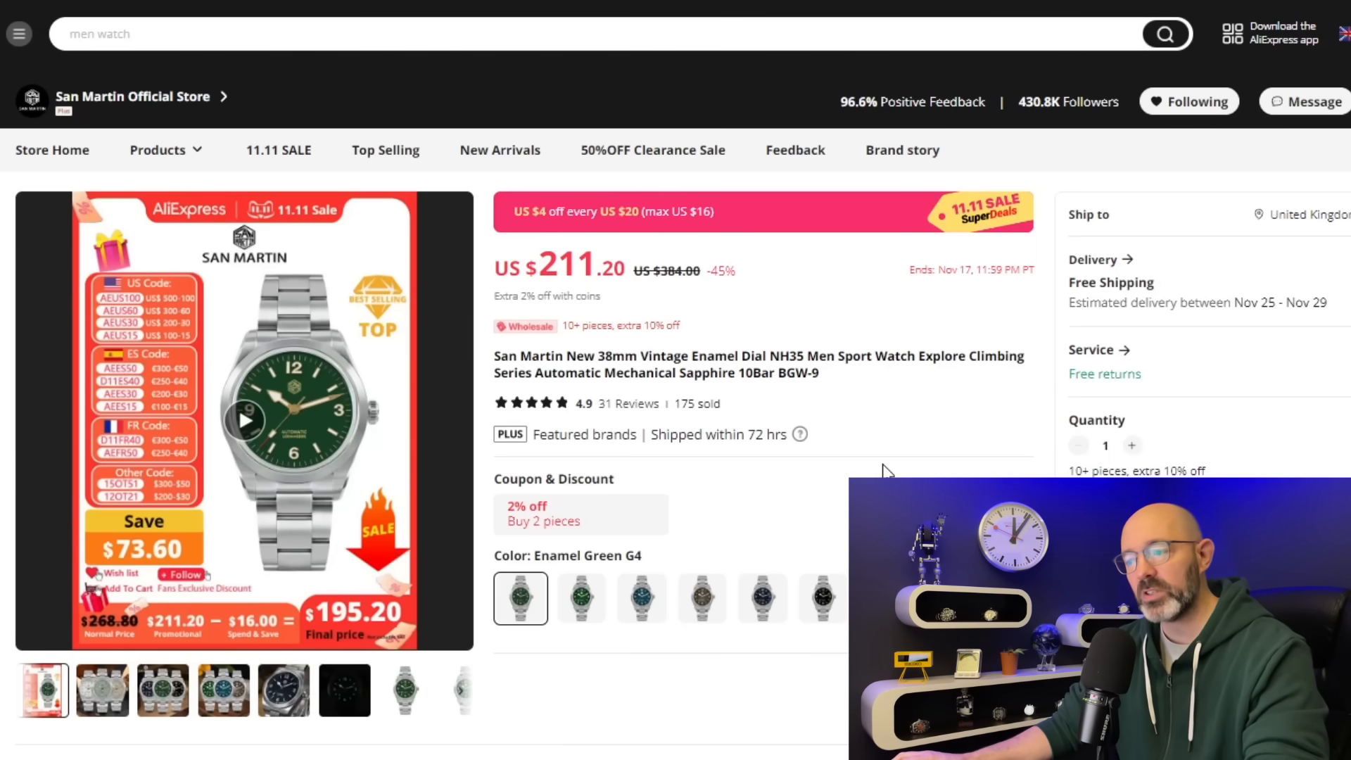
pyautogui.moveTo(895, 424)
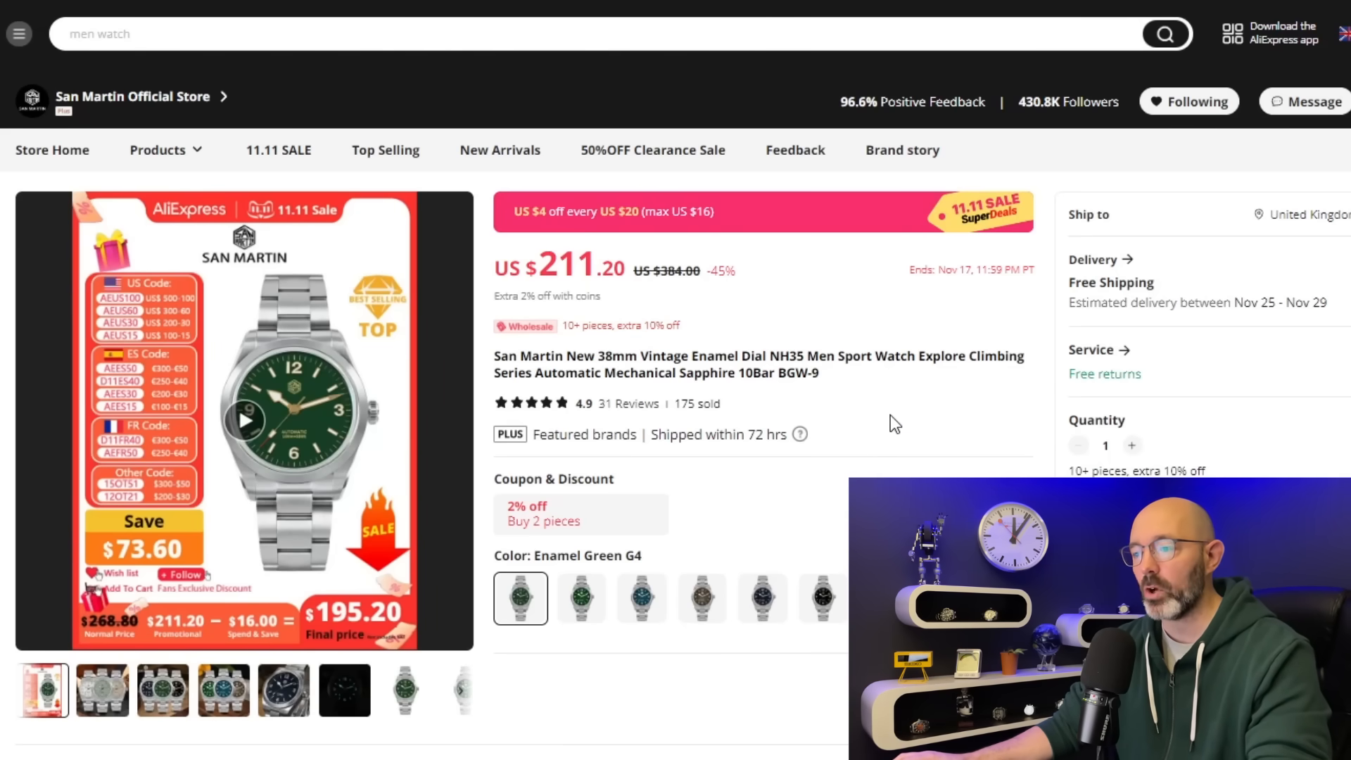
pyautogui.moveTo(552, 239)
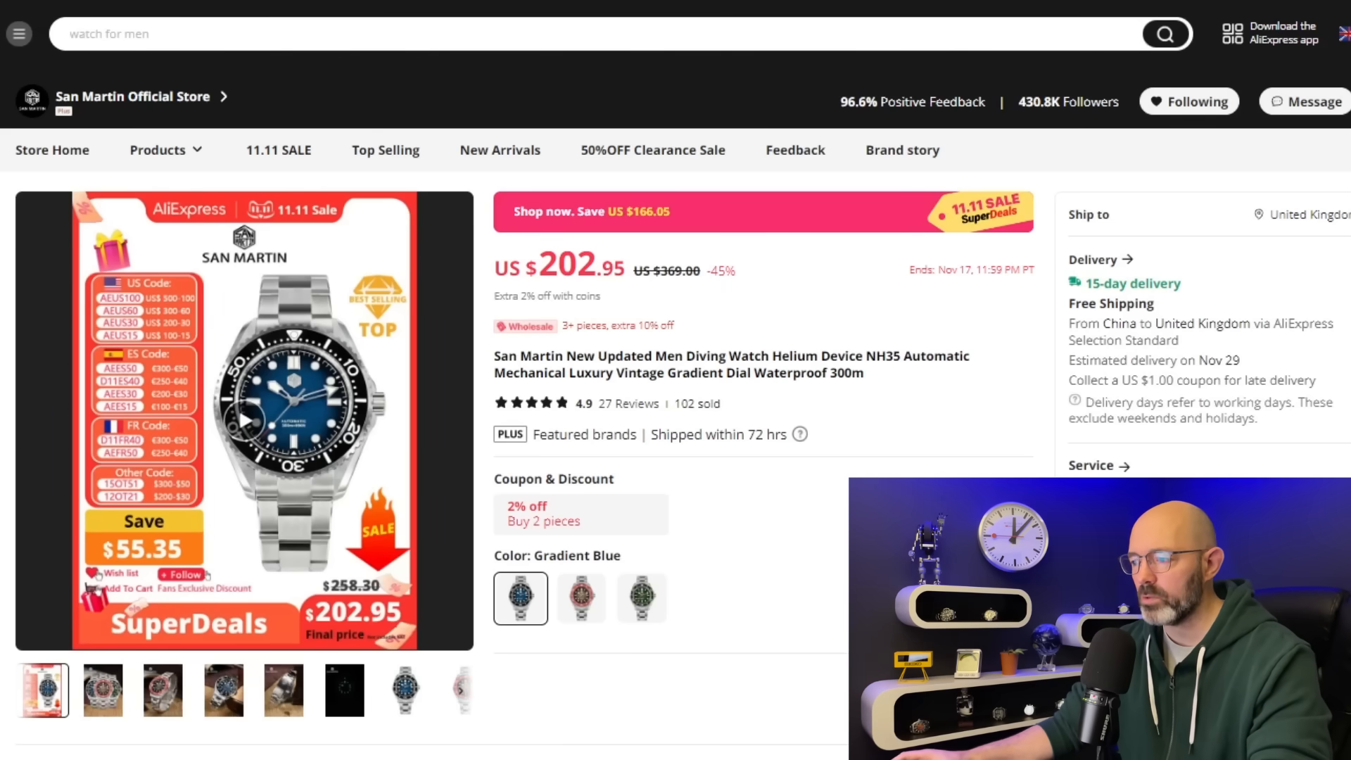
pyautogui.moveTo(991, 446)
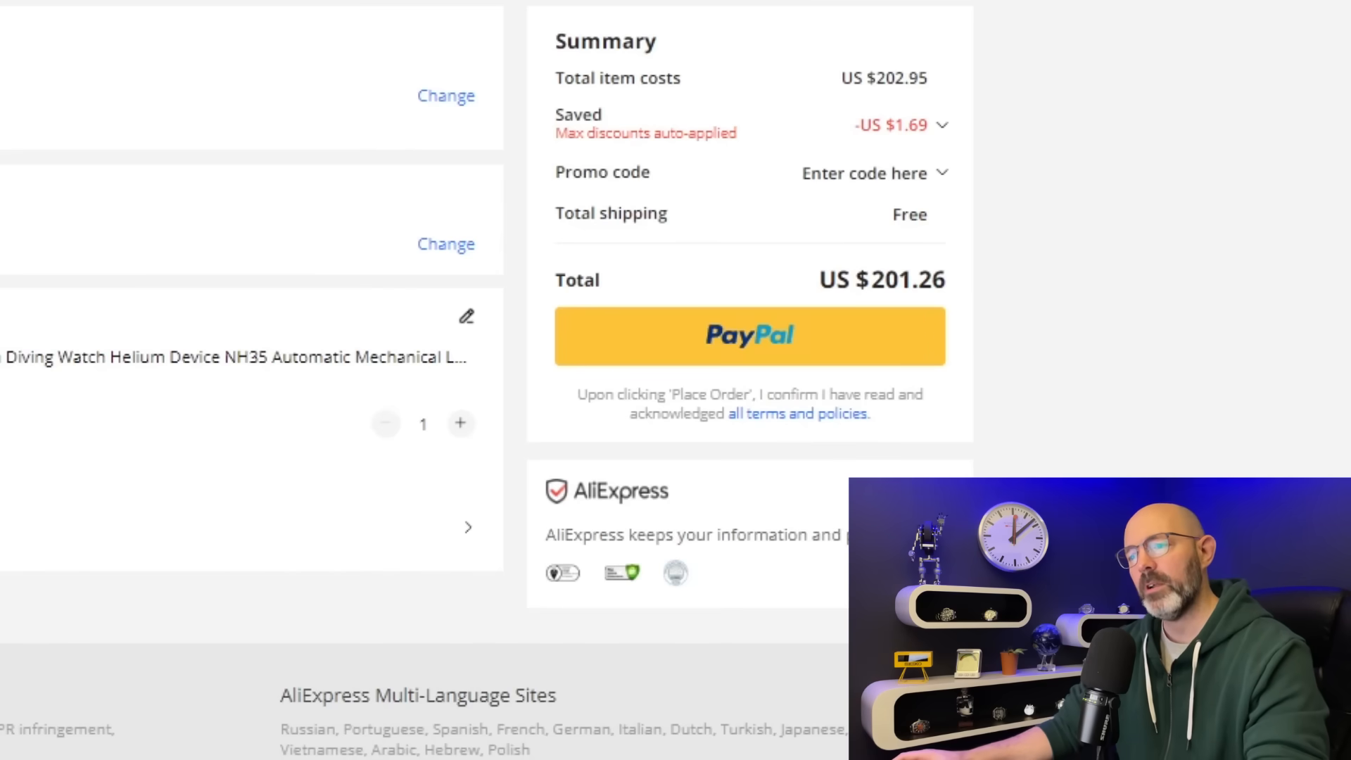
pyautogui.moveTo(1283, 408)
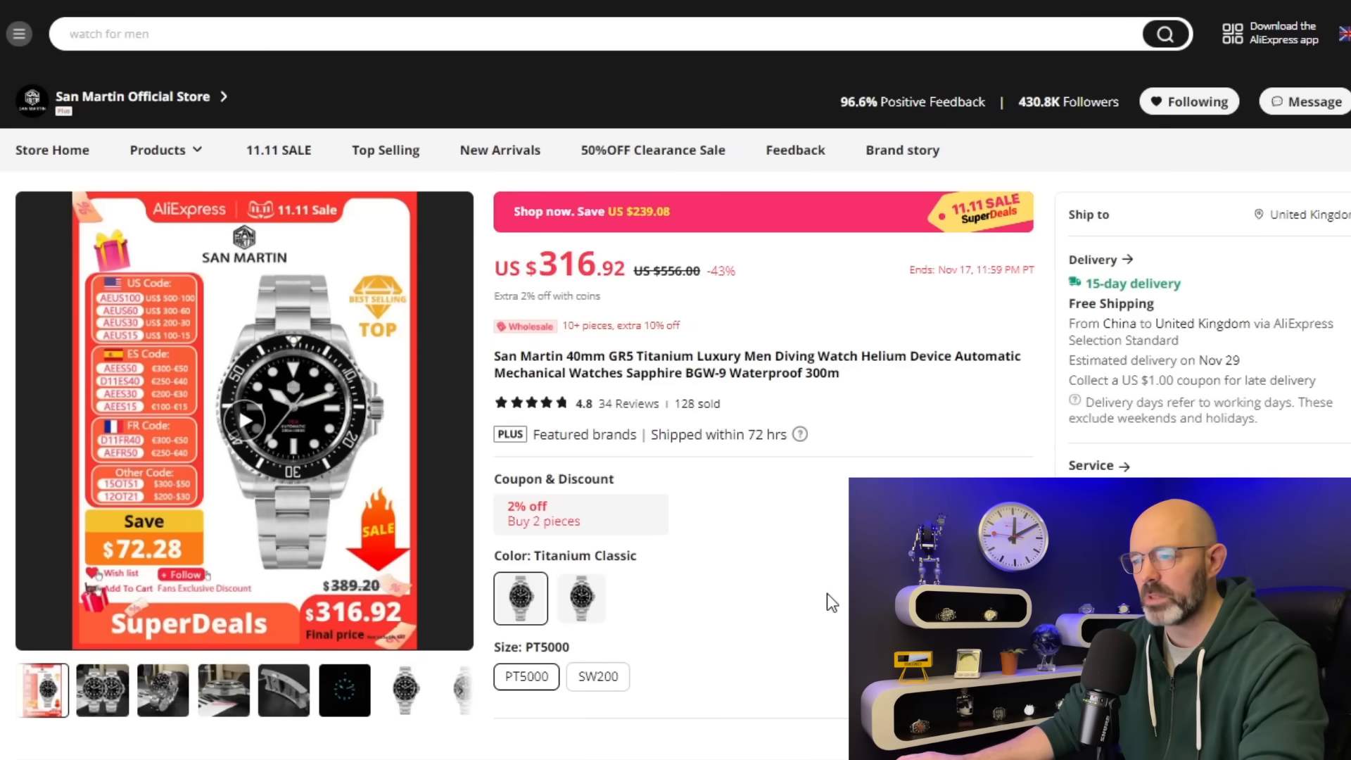
# Scroll down the GR5 Titanium diving watch page toward its Specifications table.
pyautogui.scroll(-3)
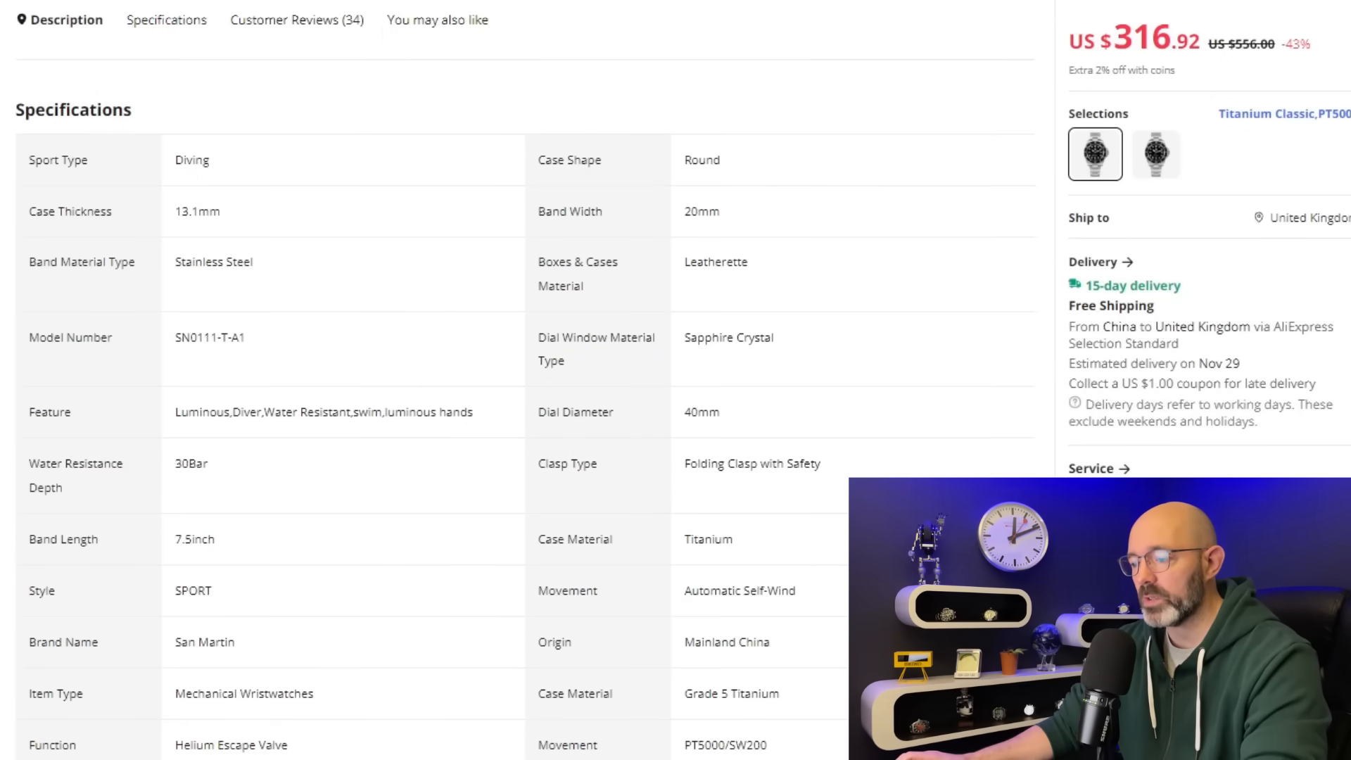
pyautogui.scroll(-3)
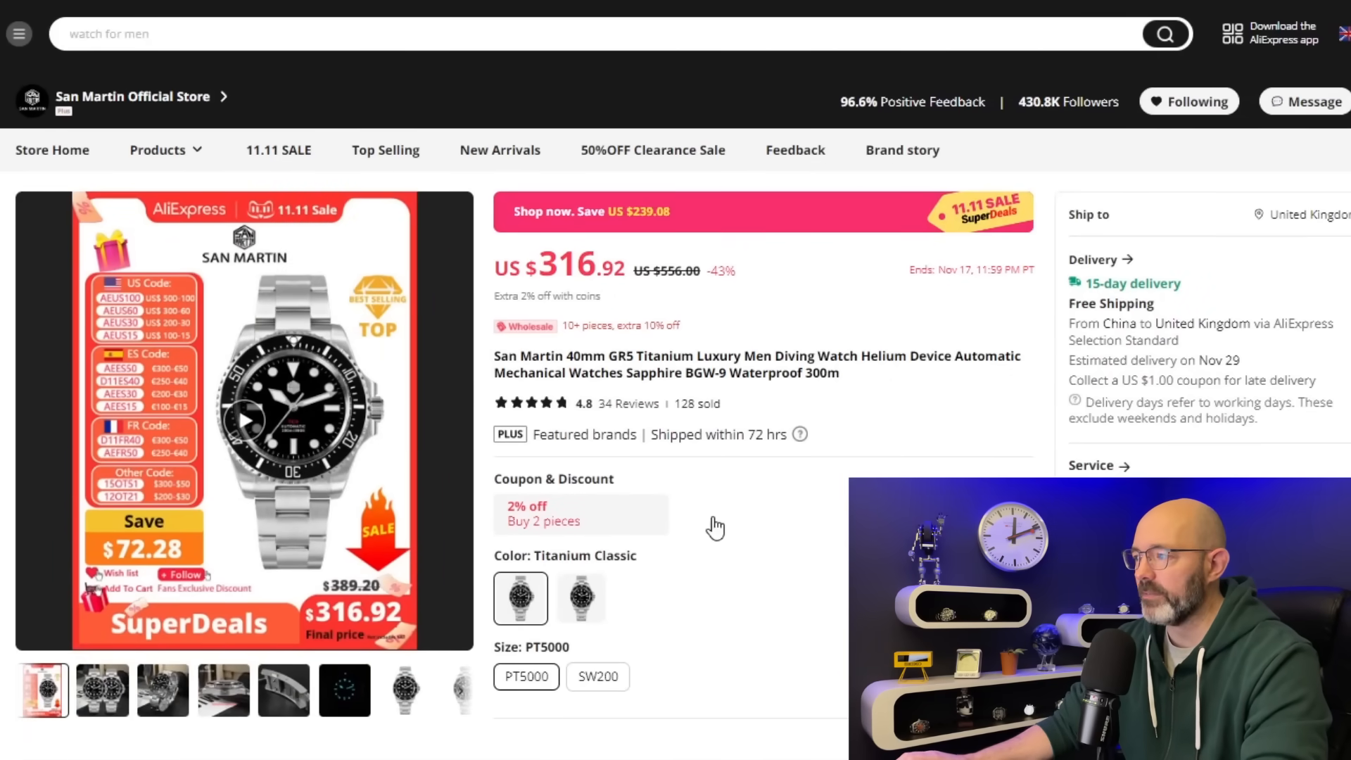
pyautogui.moveTo(791, 519)
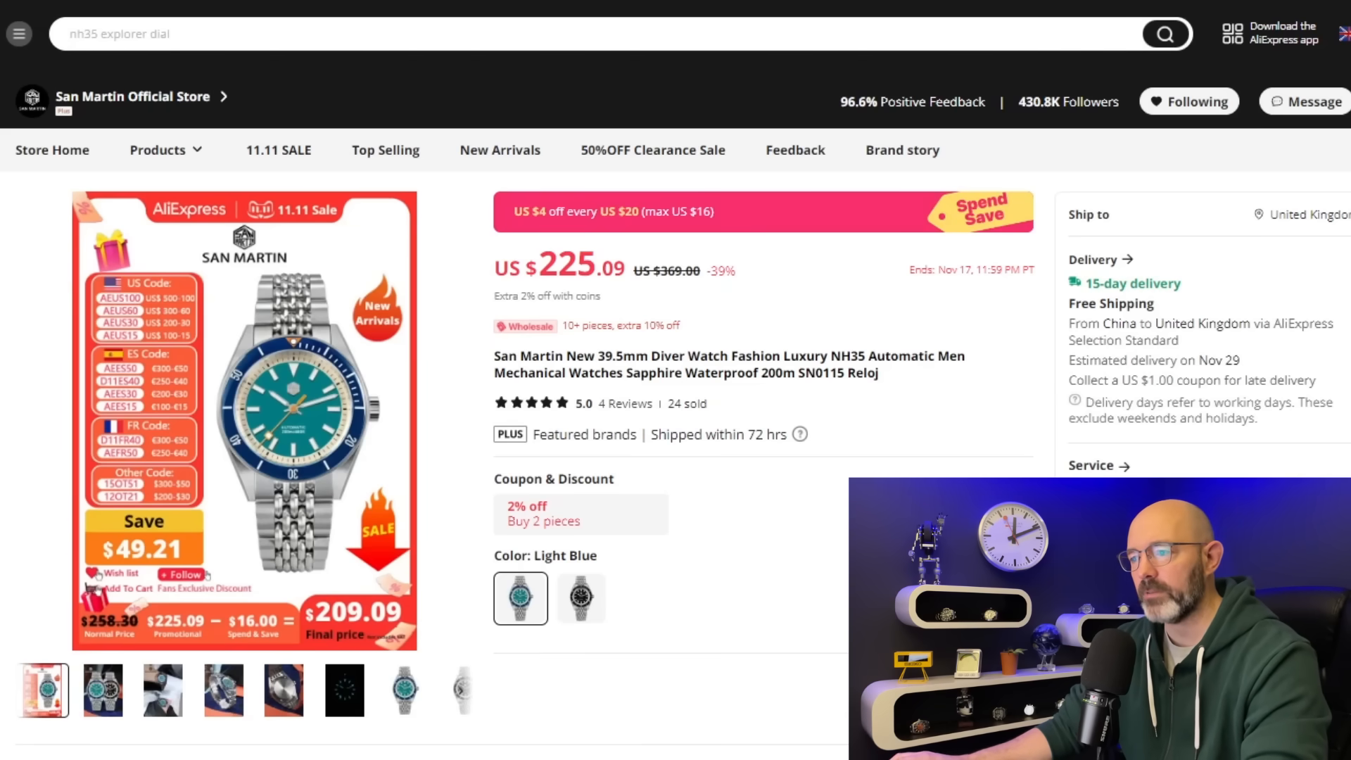
pyautogui.moveTo(876, 455)
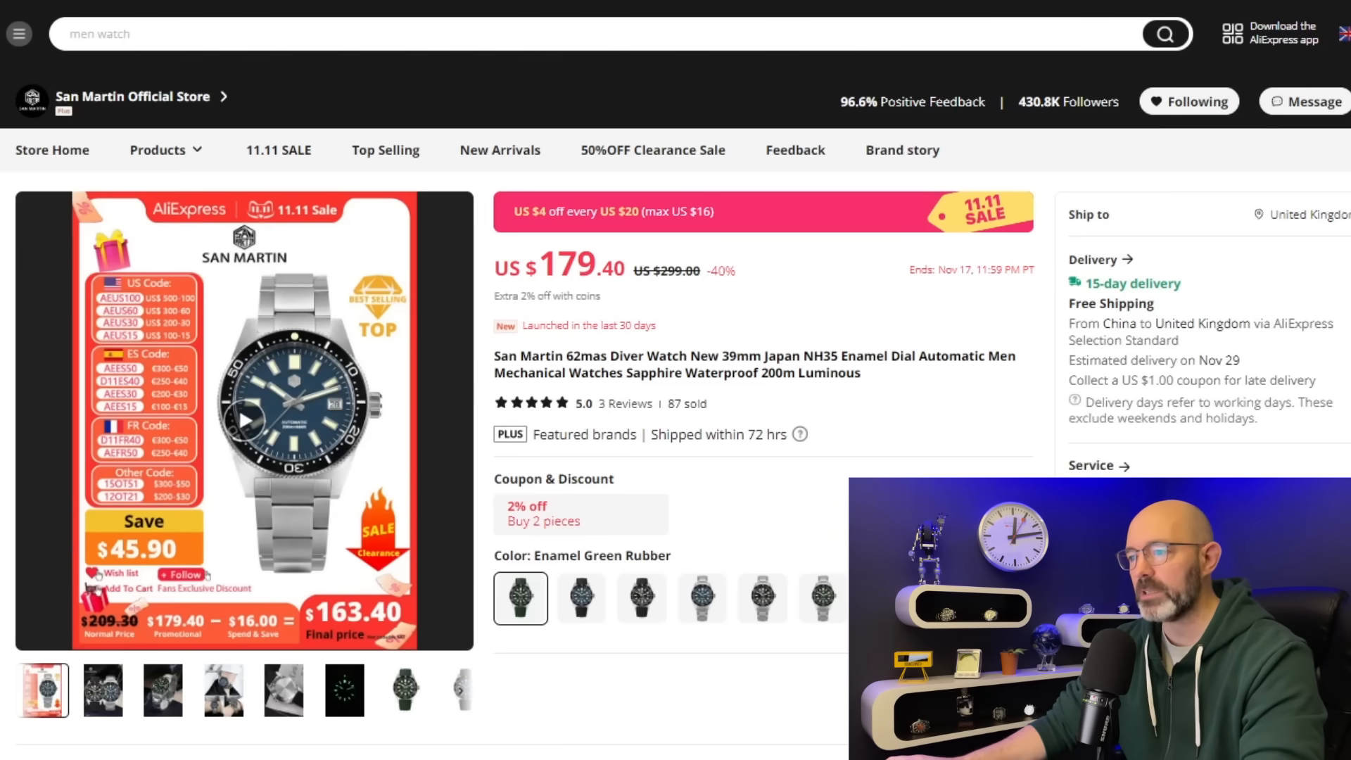
pyautogui.moveTo(600, 200)
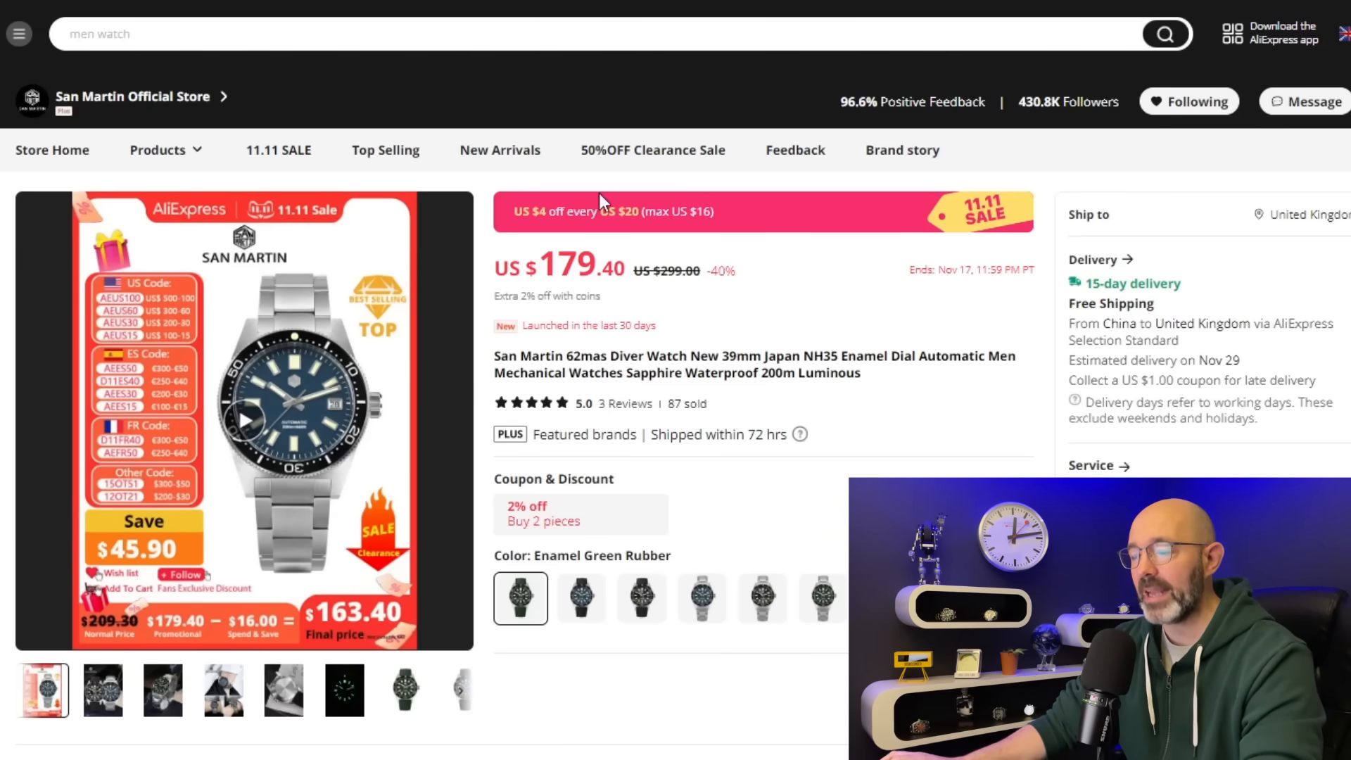
pyautogui.moveTo(636, 248)
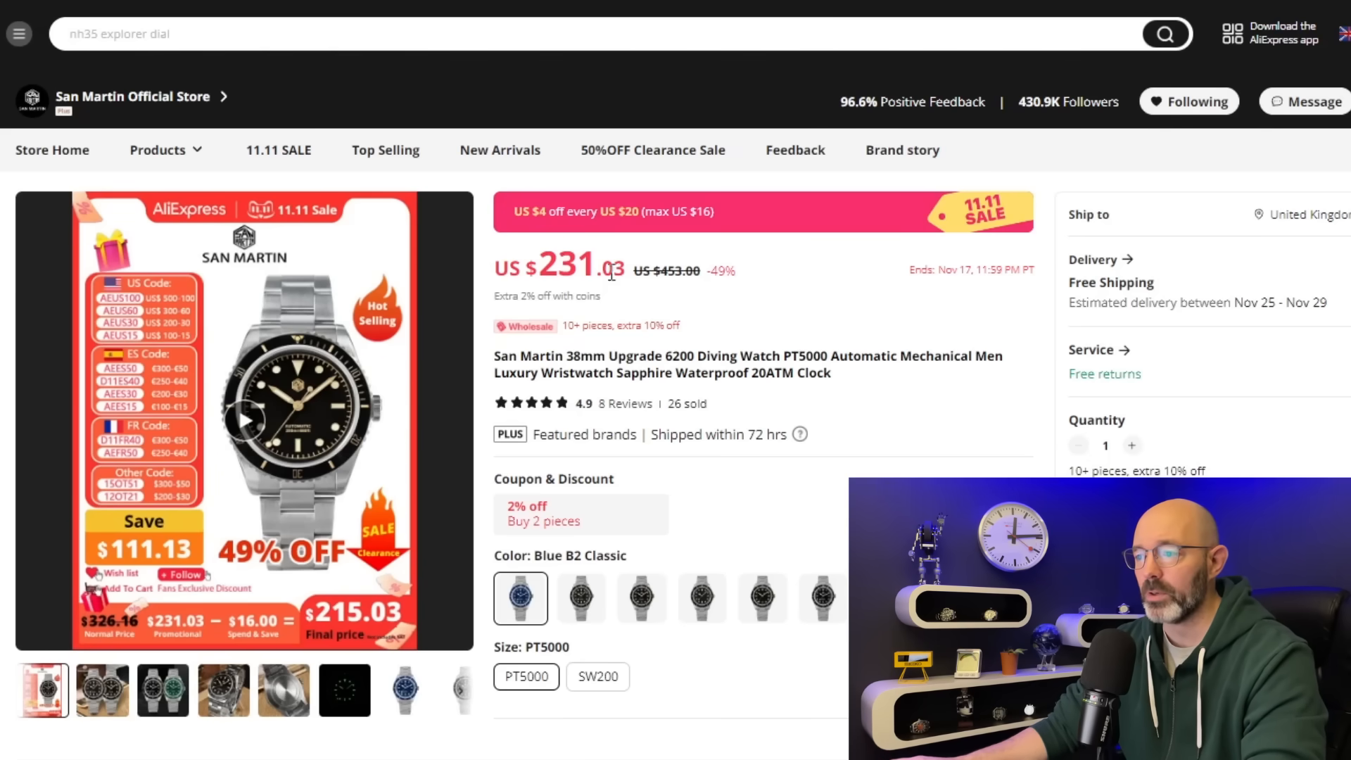
pyautogui.moveTo(576, 239)
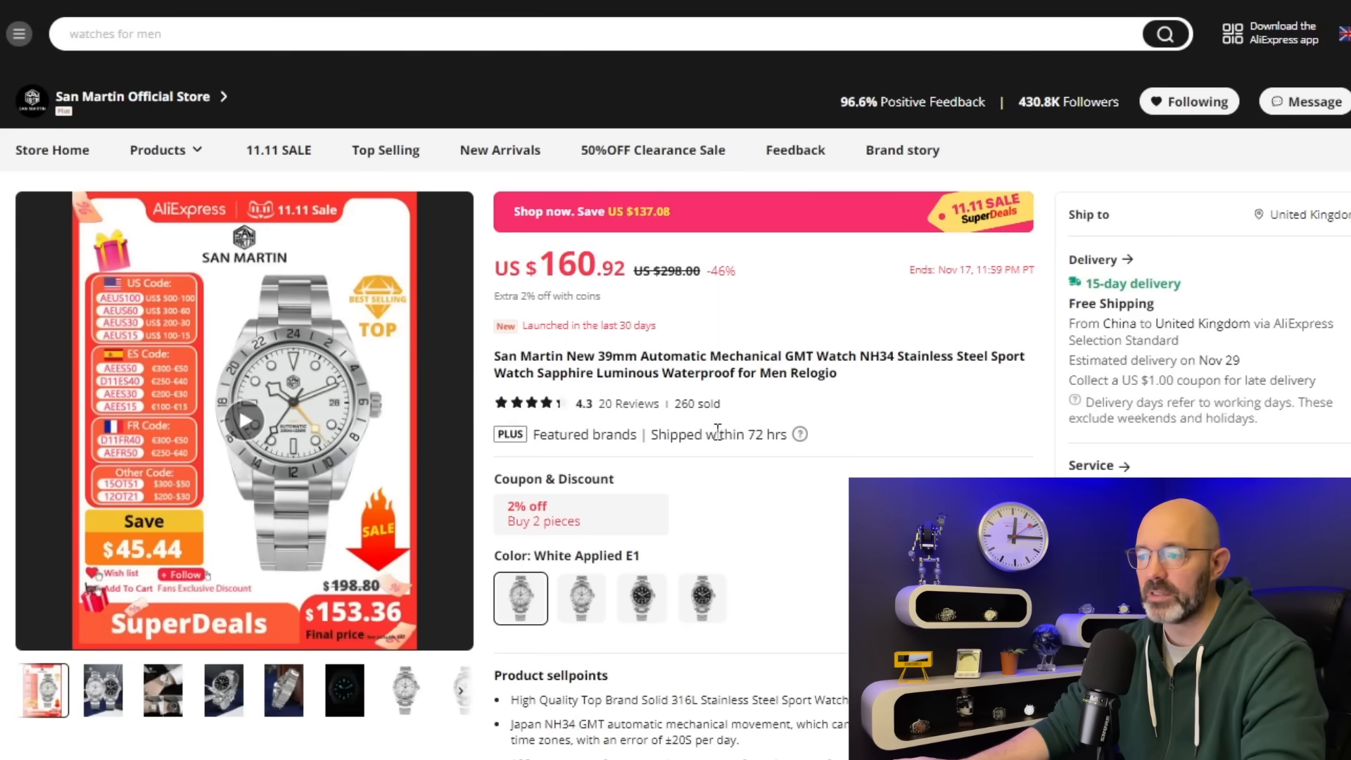
pyautogui.moveTo(698, 431)
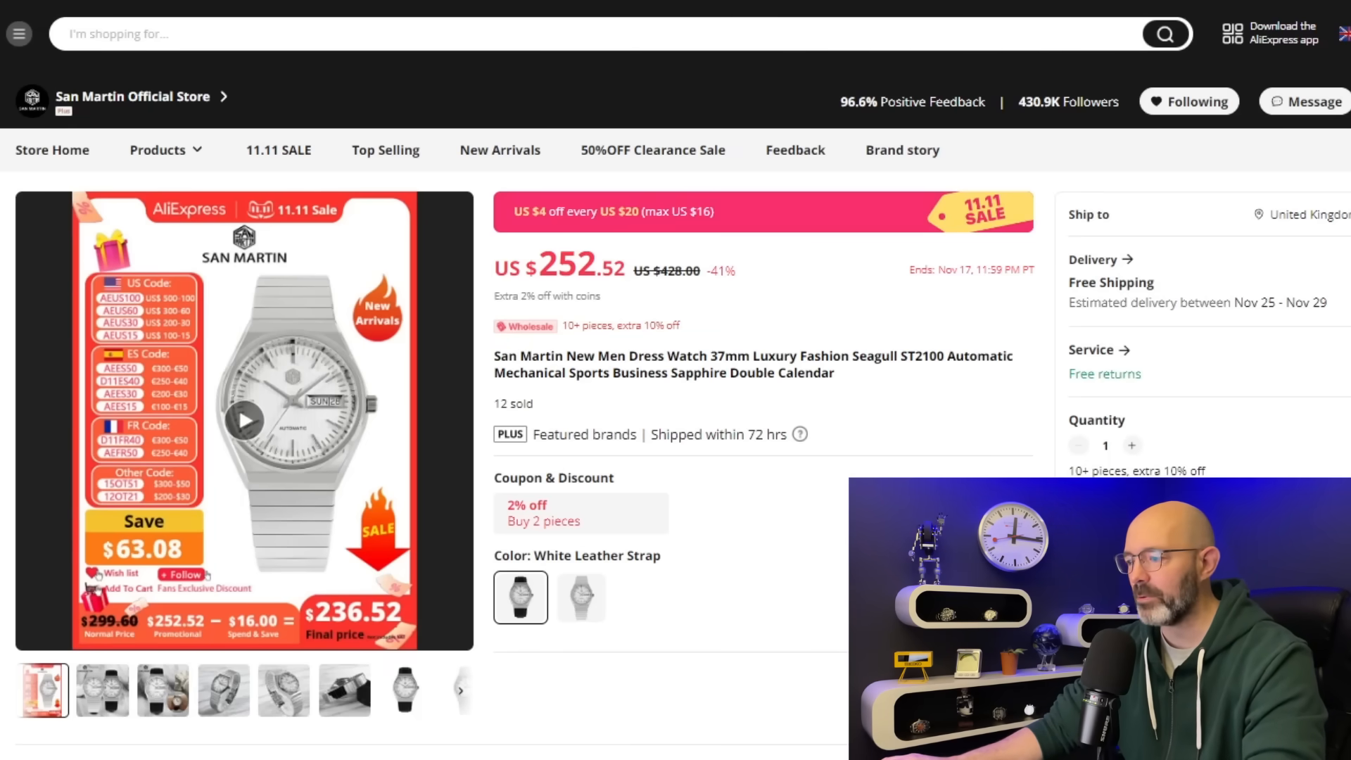
# Scroll down the 37mm Seagull ST2100 page through Description, Specifications and Customer Reviews.
pyautogui.scroll(-3)
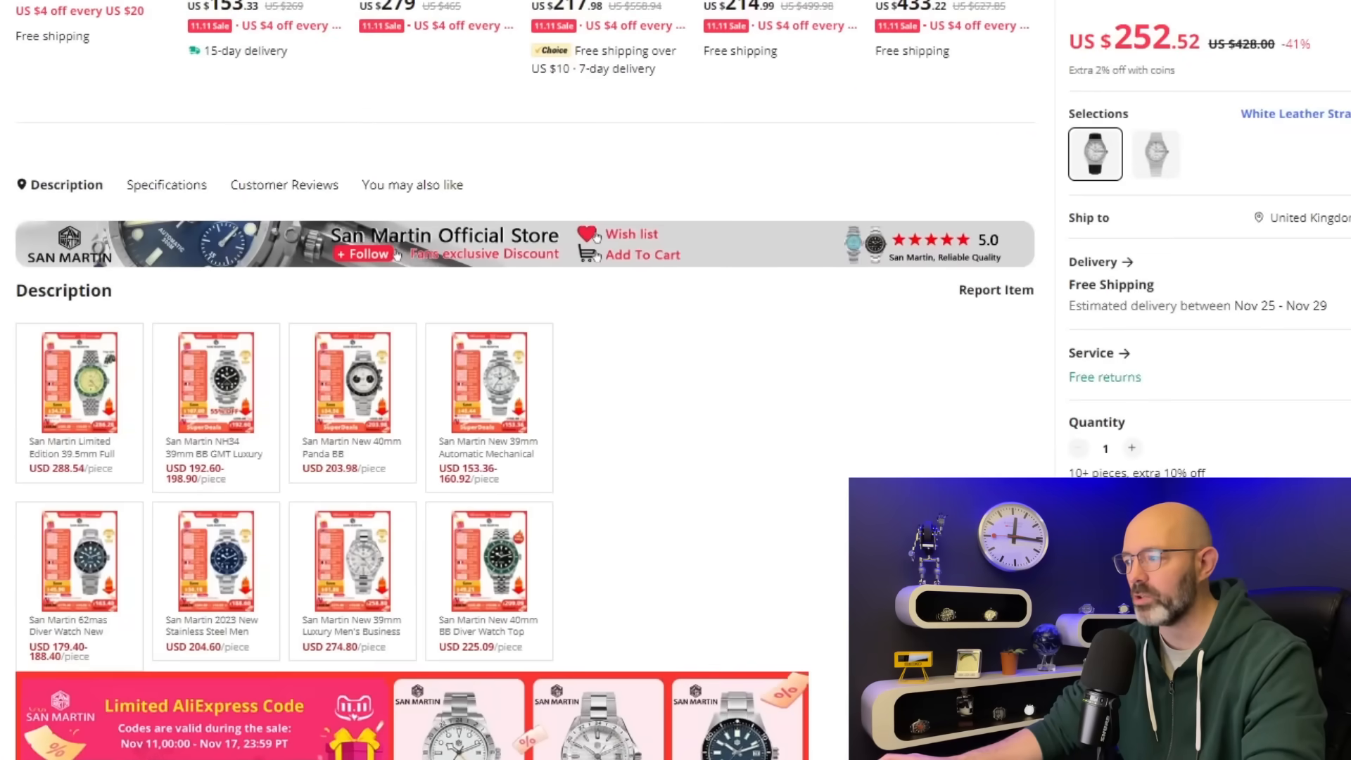
pyautogui.scroll(-3)
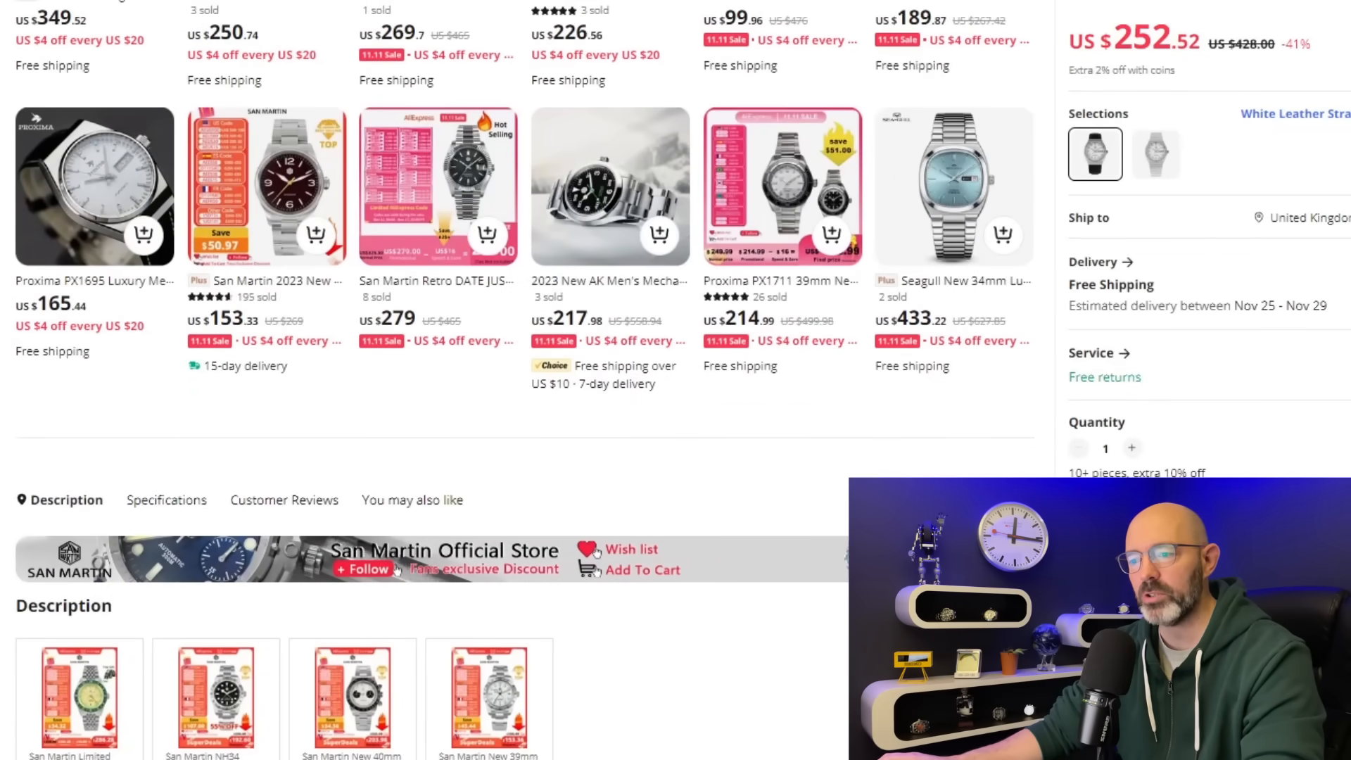
pyautogui.scroll(-3)
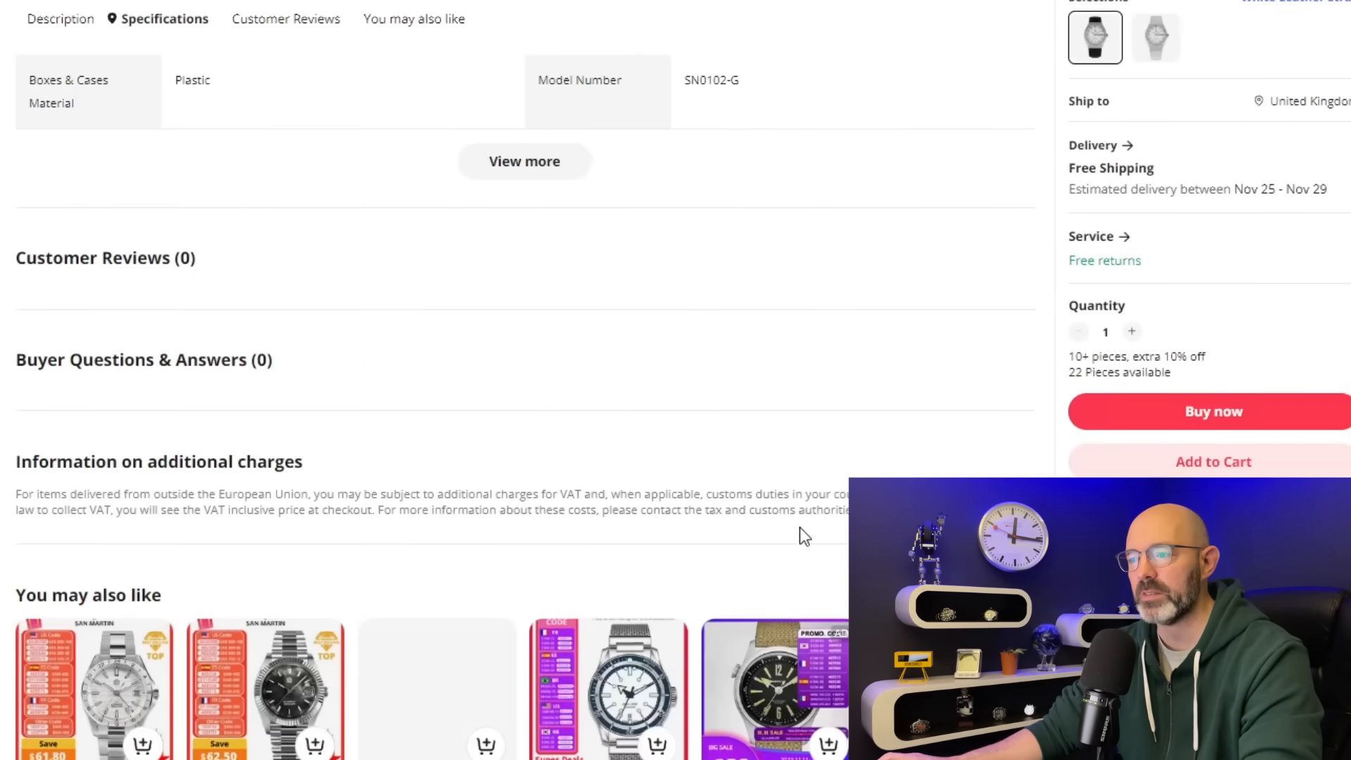
pyautogui.scroll(-3)
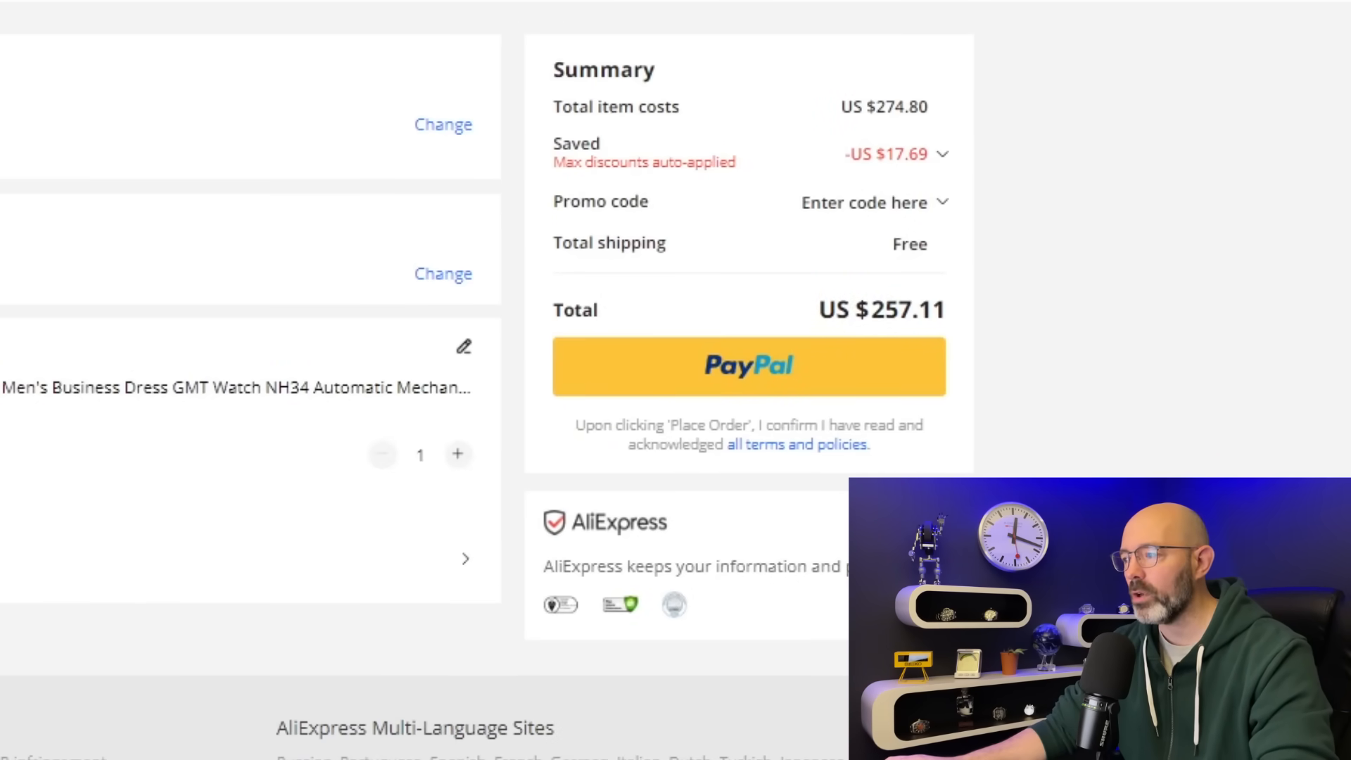
pyautogui.moveTo(1081, 446)
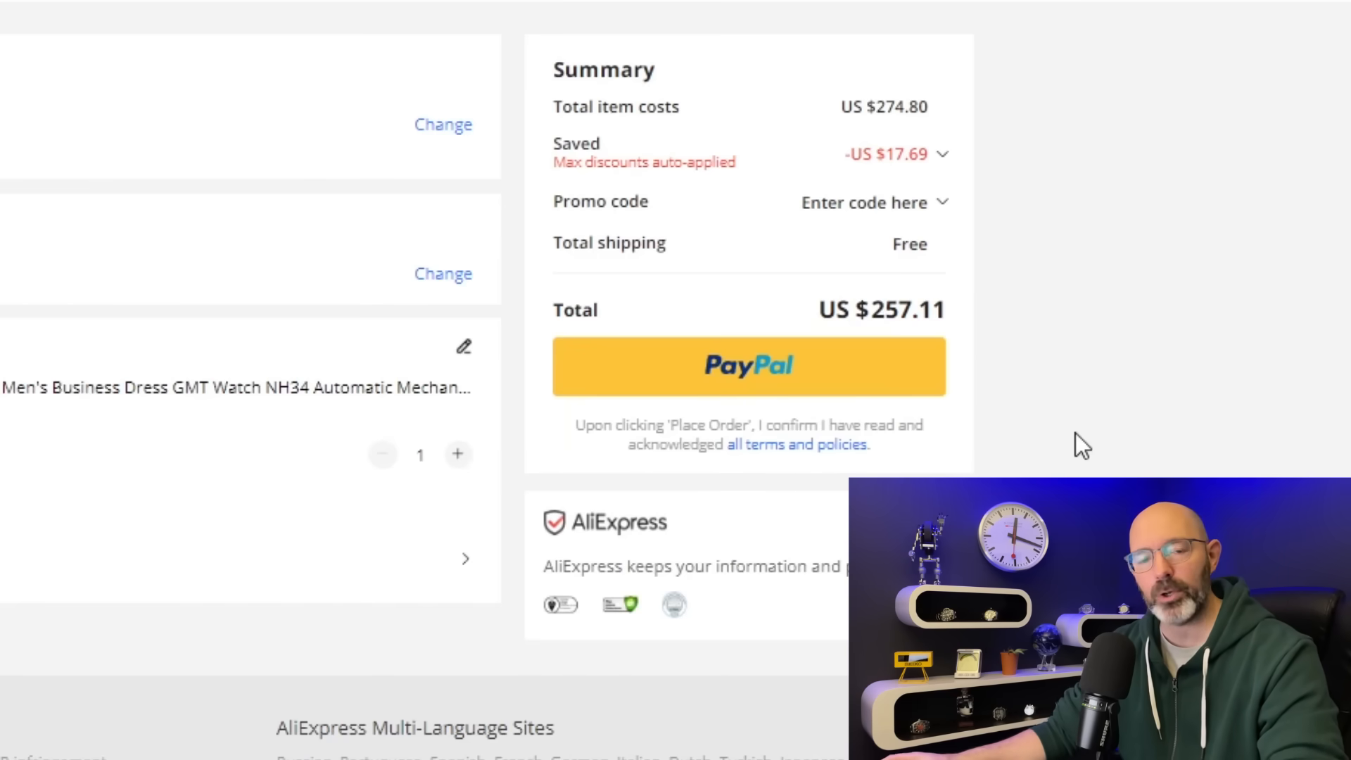